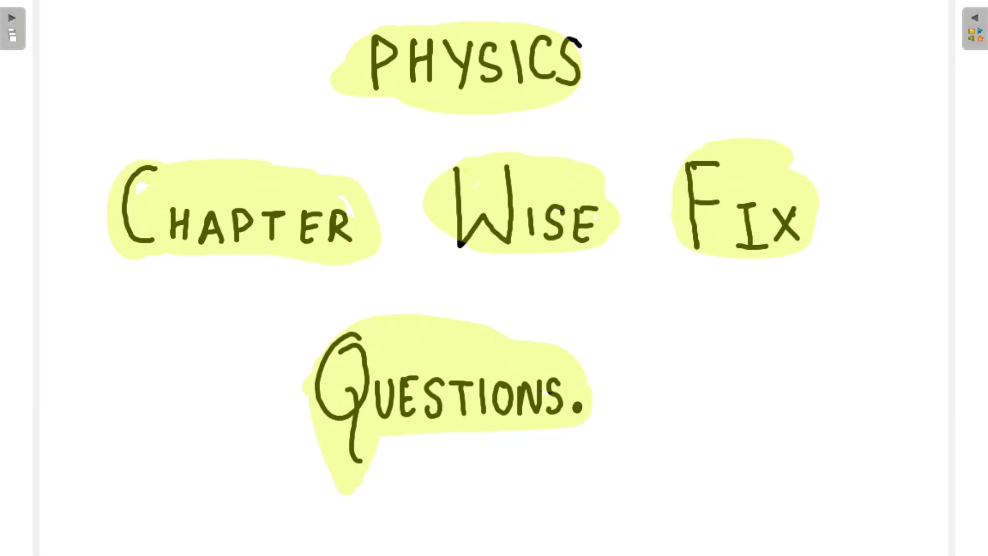
mouse_move(640, 370)
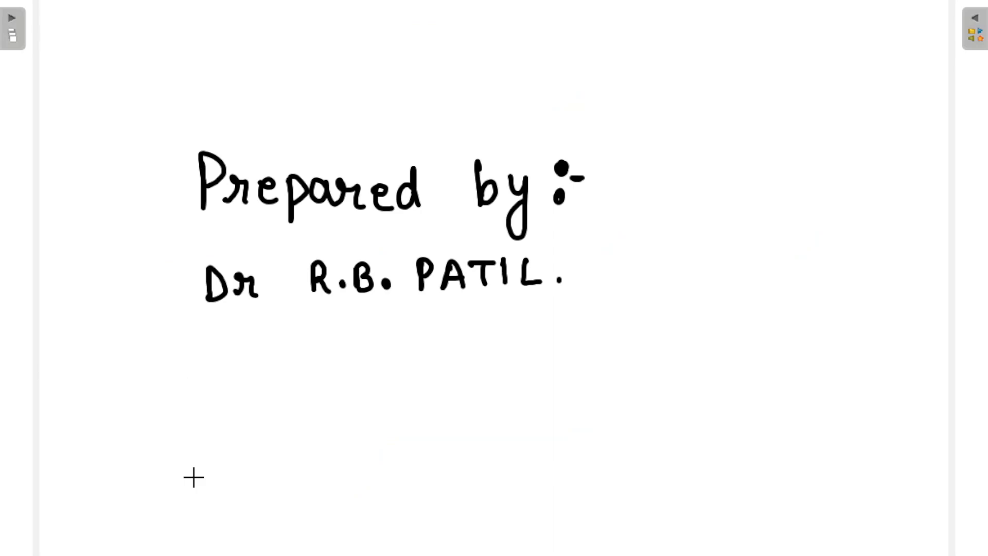
Step: Handwrite a '2m, 3m, 5m' speech bubble and a boxed 'PYQs' label beside the credits
click(705, 182)
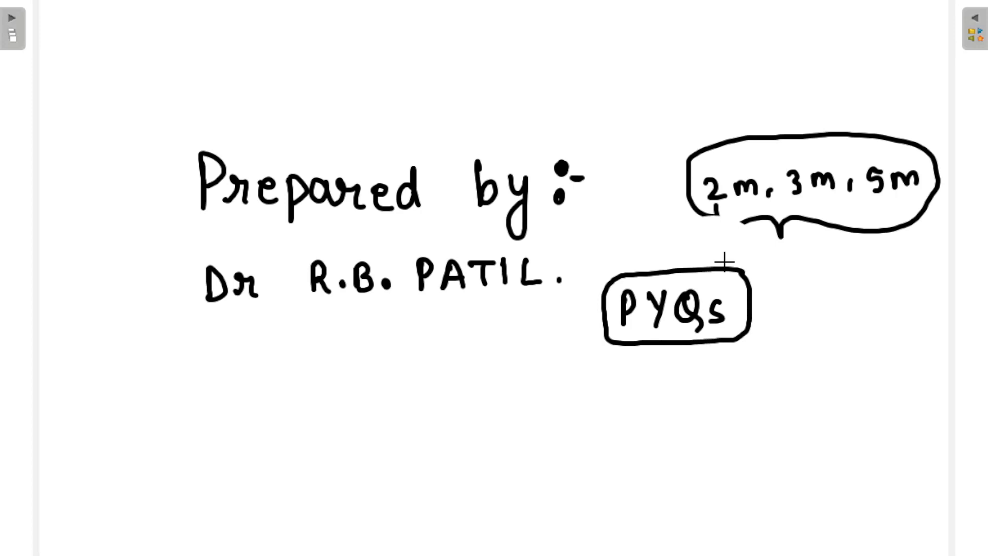
Step: Erase the boxed 'PYQs' label, leaving the '2m, 3m, 5m' callout bubble
click(627, 315)
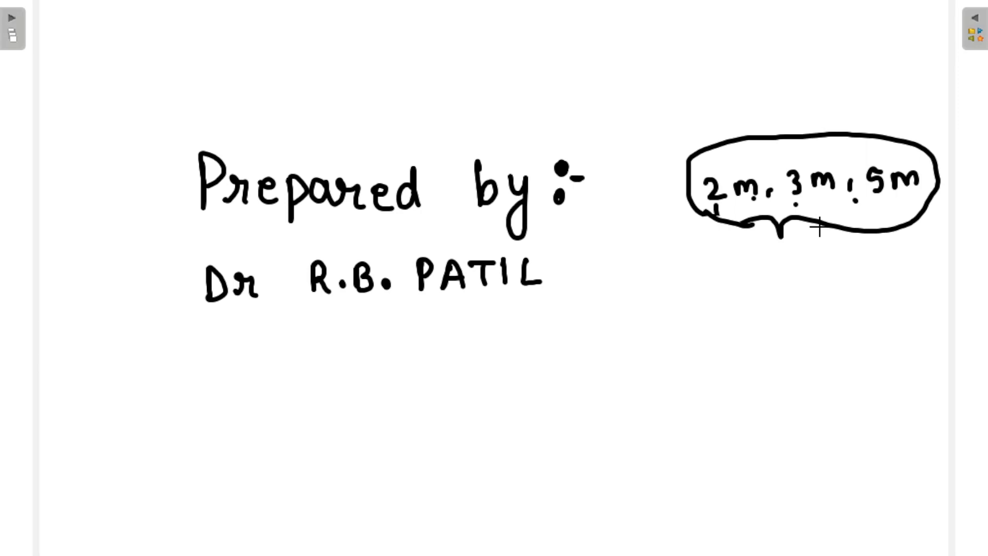
mouse_move(646, 312)
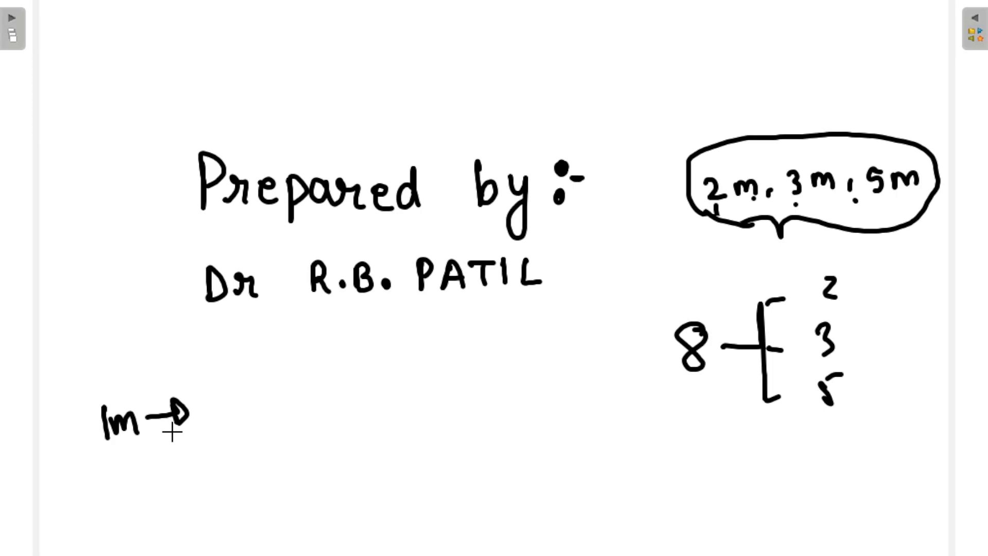
mouse_move(514, 484)
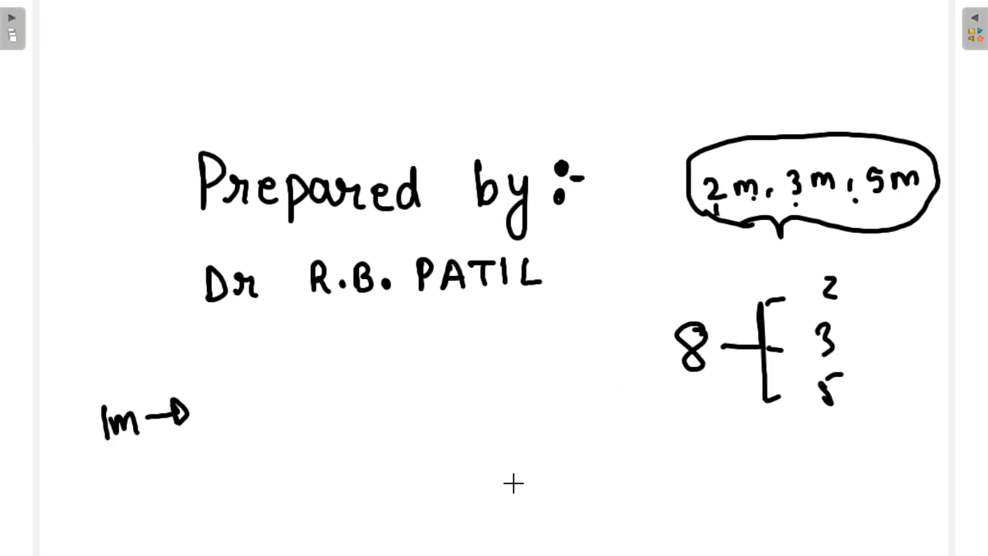
mouse_move(382, 536)
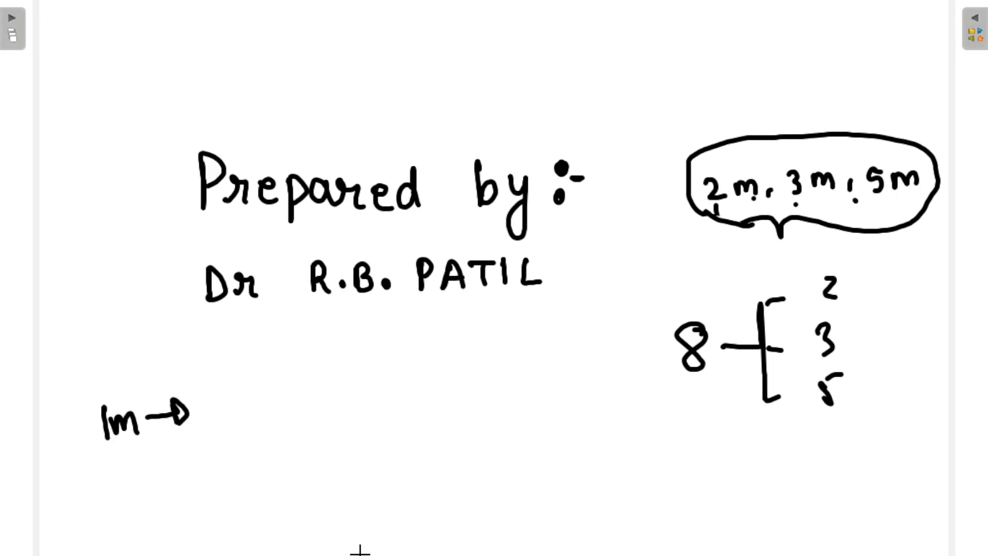
mouse_move(330, 506)
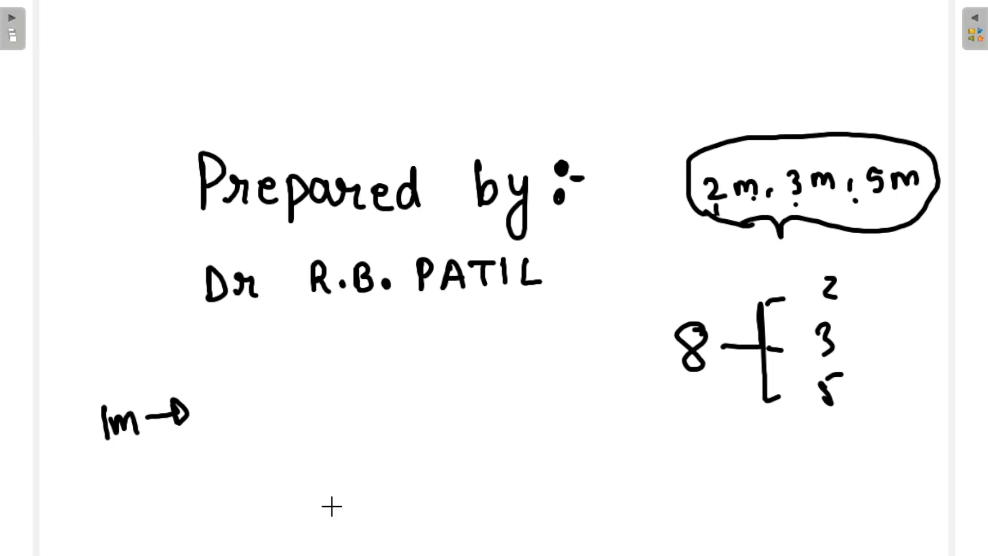